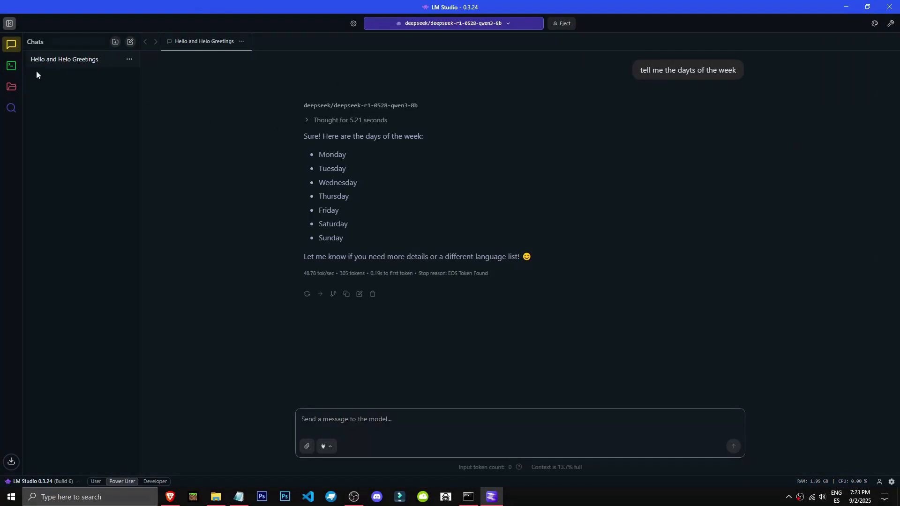
# Step: Show LM Studio's Developer view with the local server running and DeepSeek R1 Qwen3 8B loaded
pyautogui.click(11, 65)
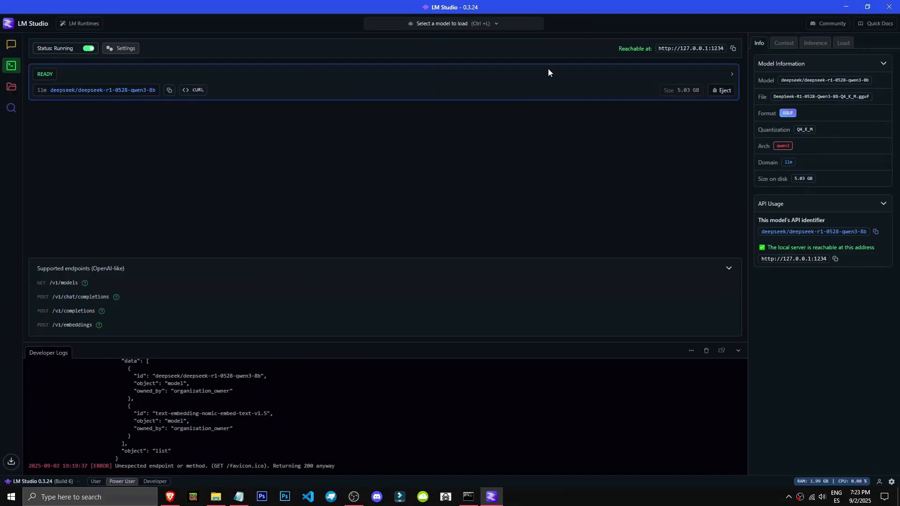
pyautogui.moveTo(215, 496)
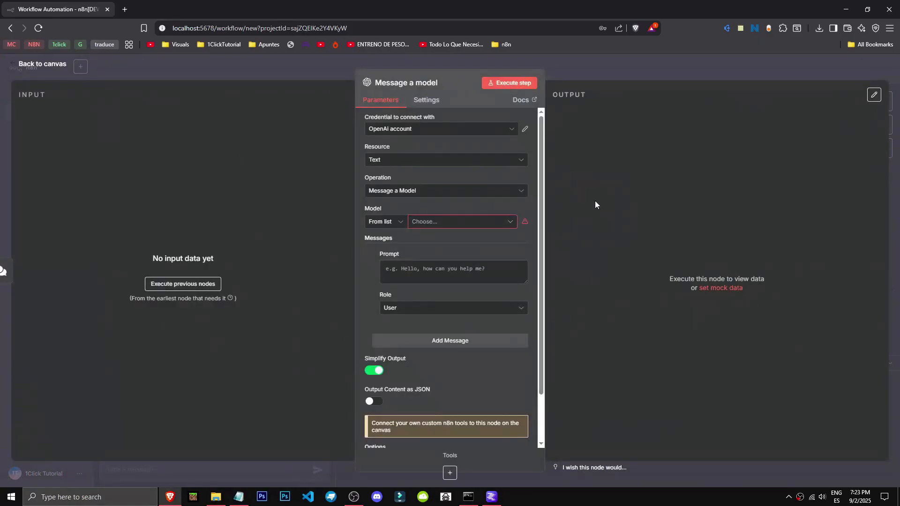
# Step: Create a new OpenAI credential from the Message a model node's credential dropdown
pyautogui.click(440, 128)
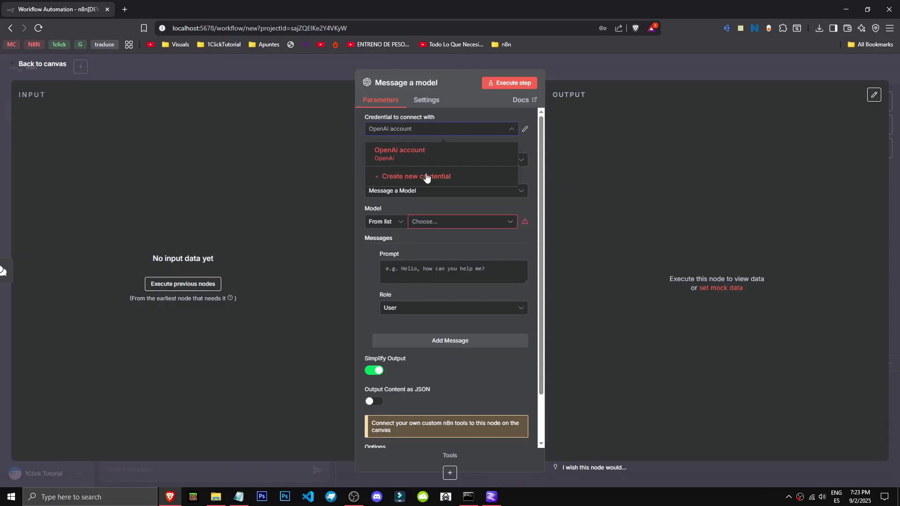
pyautogui.click(415, 176)
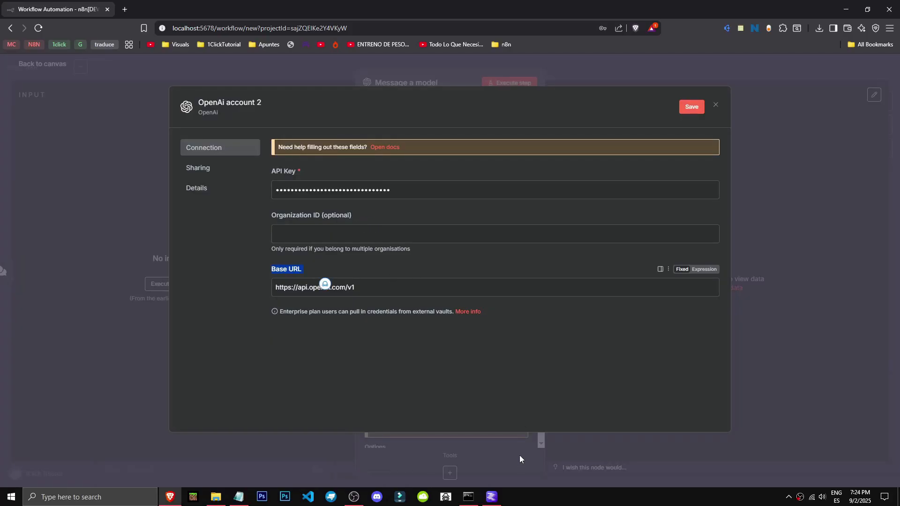
pyautogui.click(490, 496)
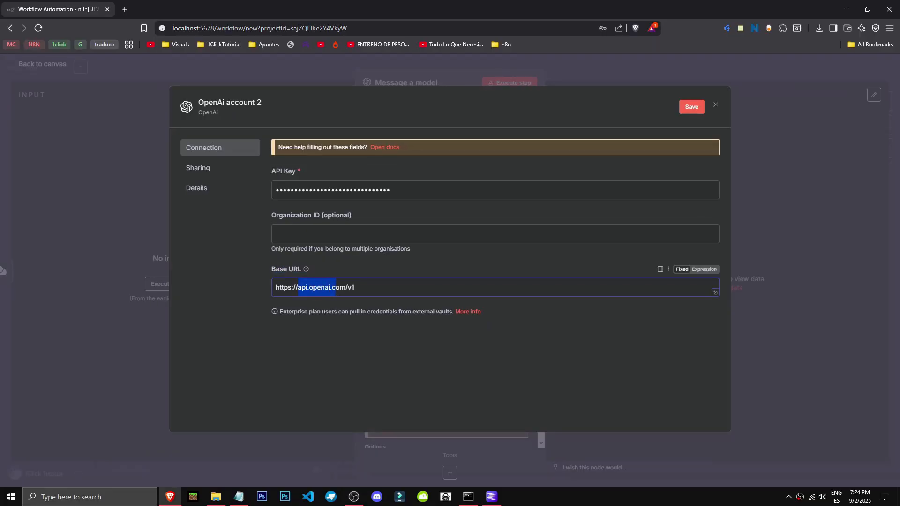
pyautogui.write('https://localhost:1234/v1')
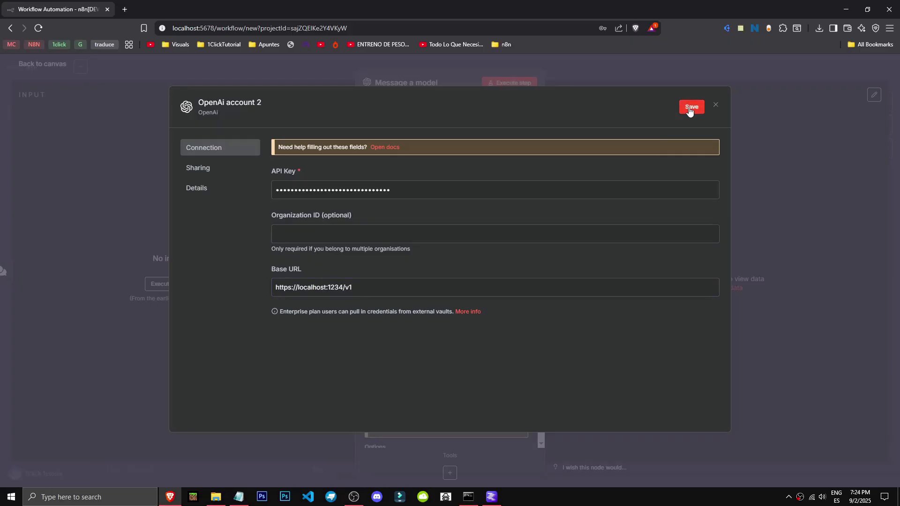
pyautogui.click(691, 107)
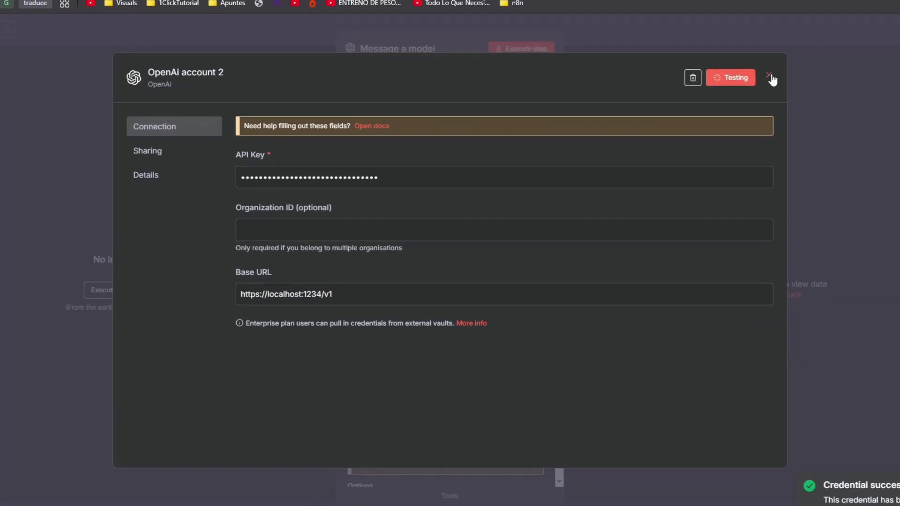
pyautogui.click(770, 77)
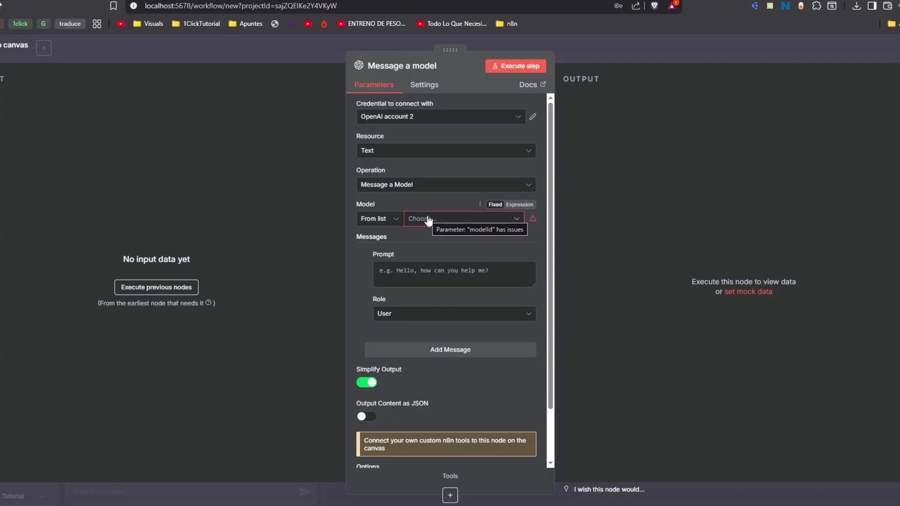
pyautogui.click(453, 222)
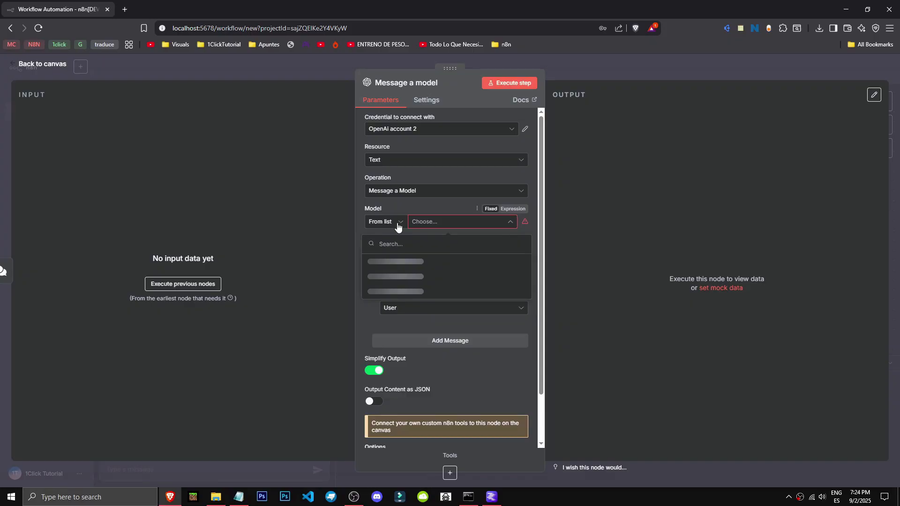
pyautogui.click(524, 128)
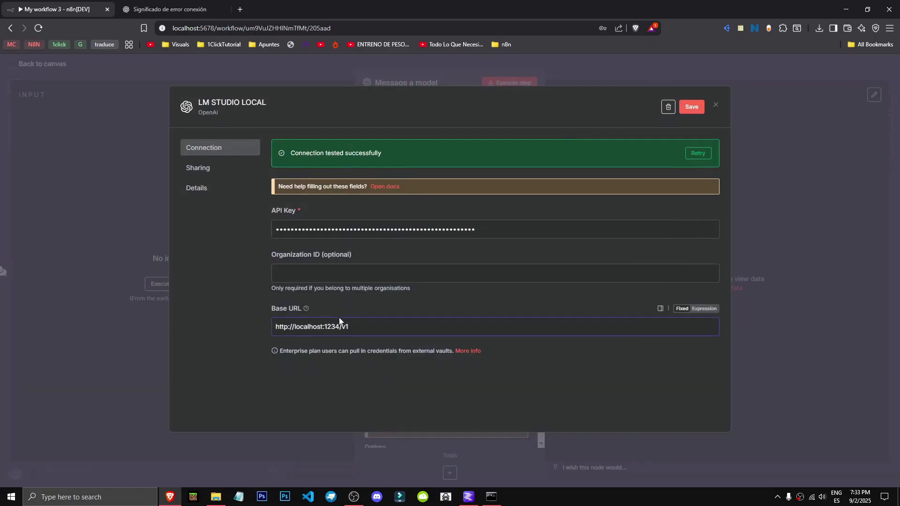
pyautogui.click(313, 326)
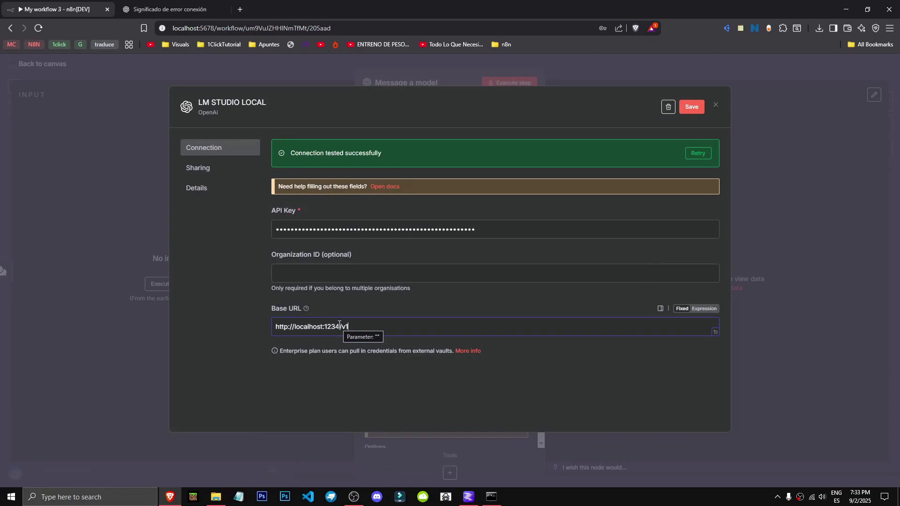
pyautogui.click(250, 28)
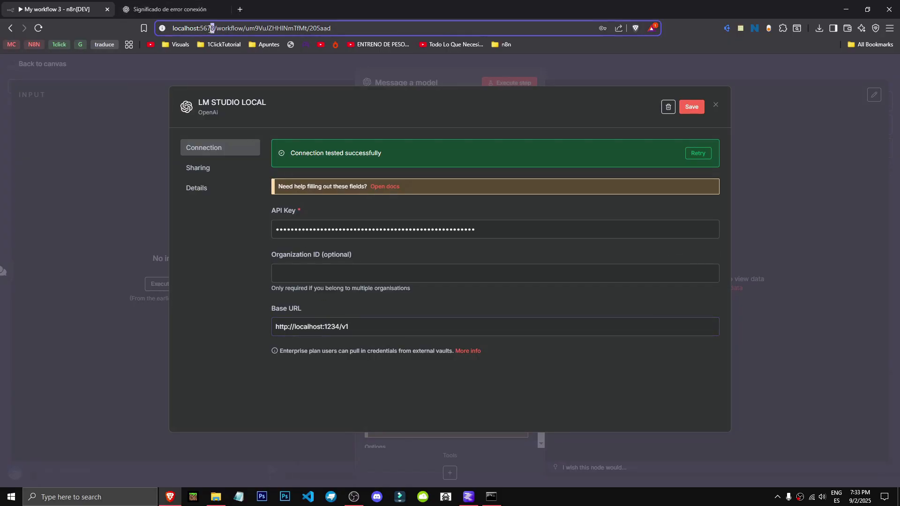
pyautogui.click(690, 107)
pyautogui.write('127.0.0.1')
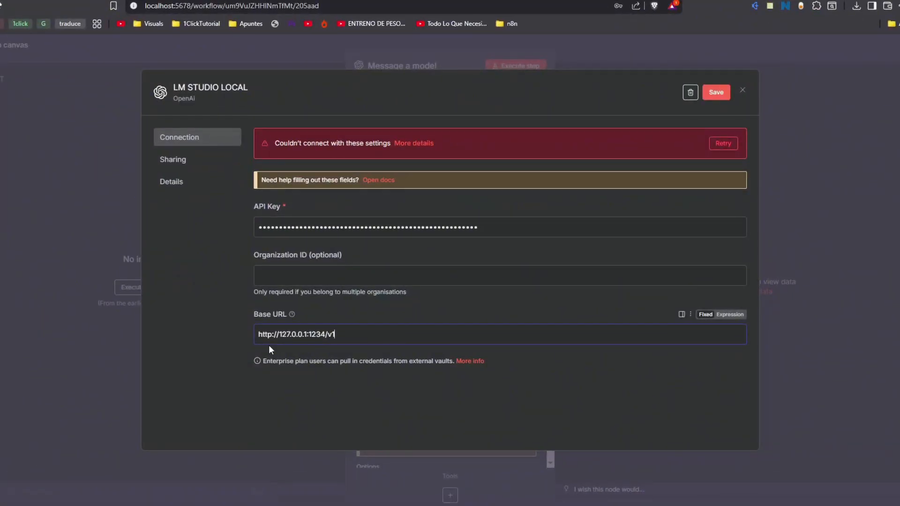
pyautogui.click(469, 496)
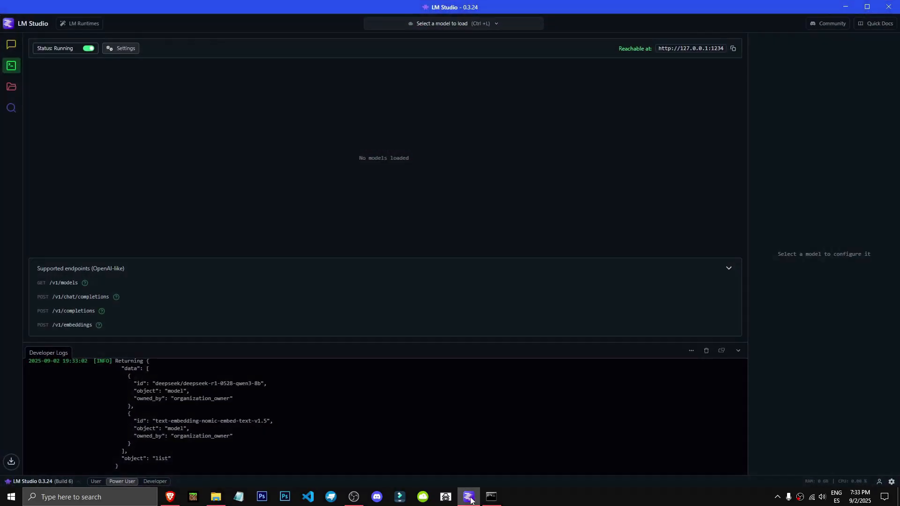
pyautogui.doubleClick(687, 48)
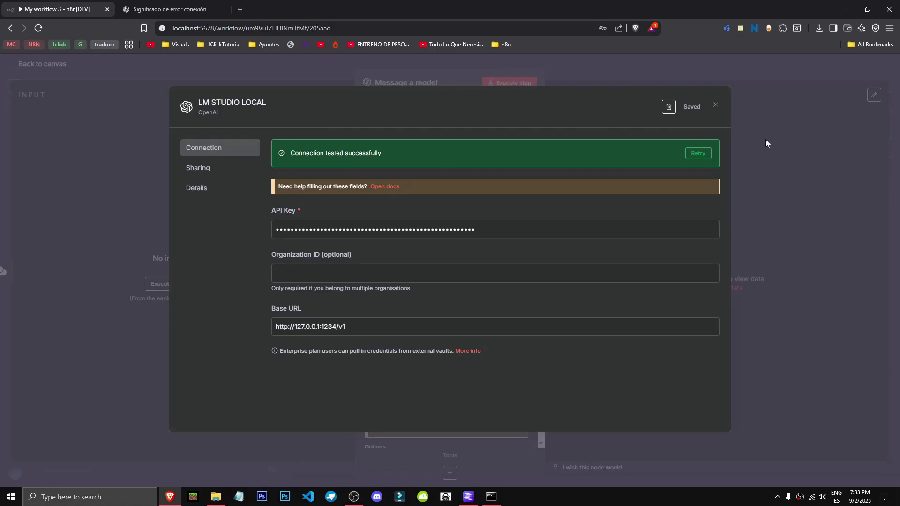
# Step: Reopen the LM STUDIO LOCAL credential, edit the base URL host, and save it again
pyautogui.click(715, 107)
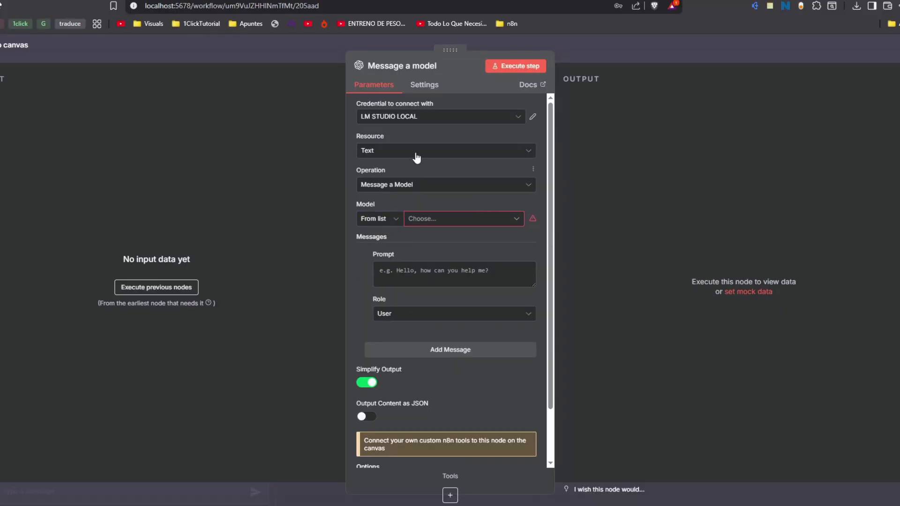
pyautogui.click(459, 218)
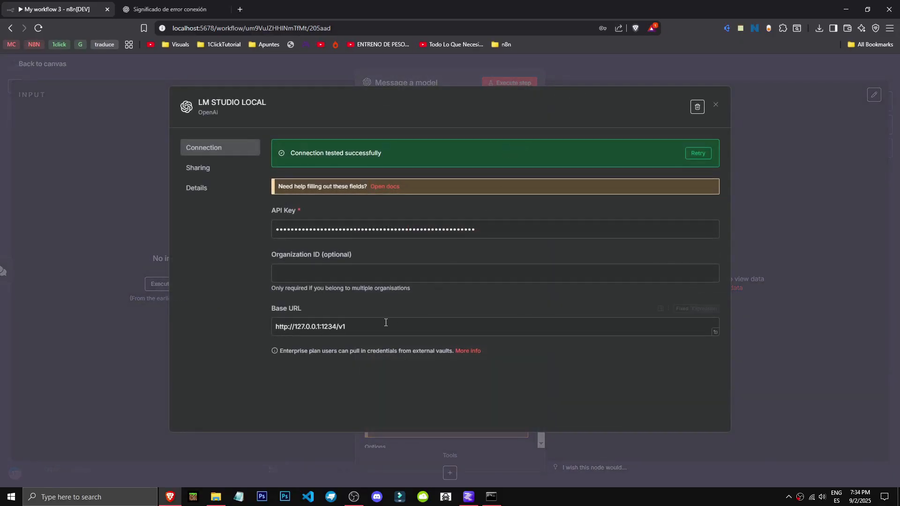
pyautogui.doubleClick(316, 327)
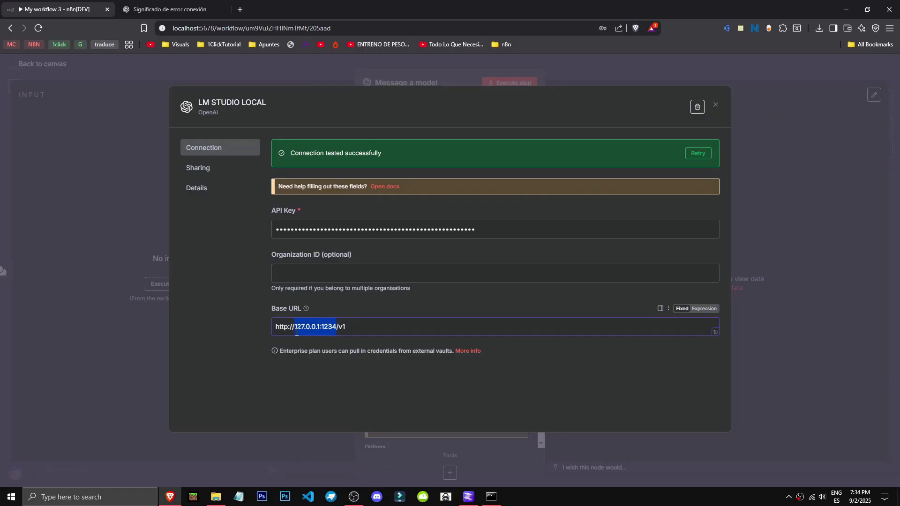
pyautogui.click(310, 326)
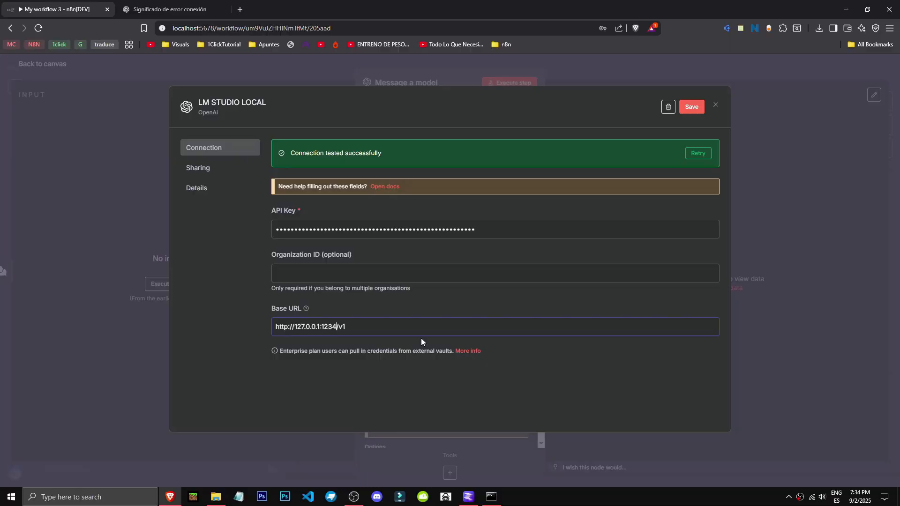
pyautogui.click(715, 105)
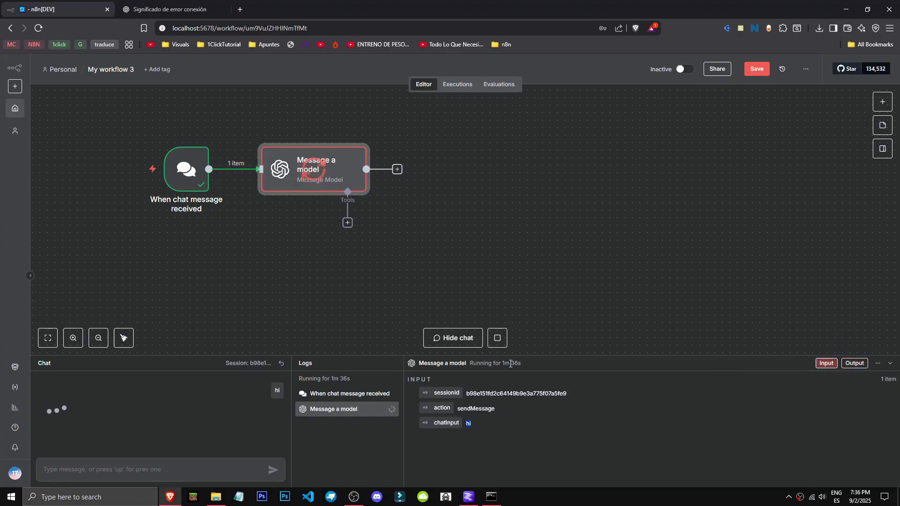
pyautogui.moveTo(343, 332)
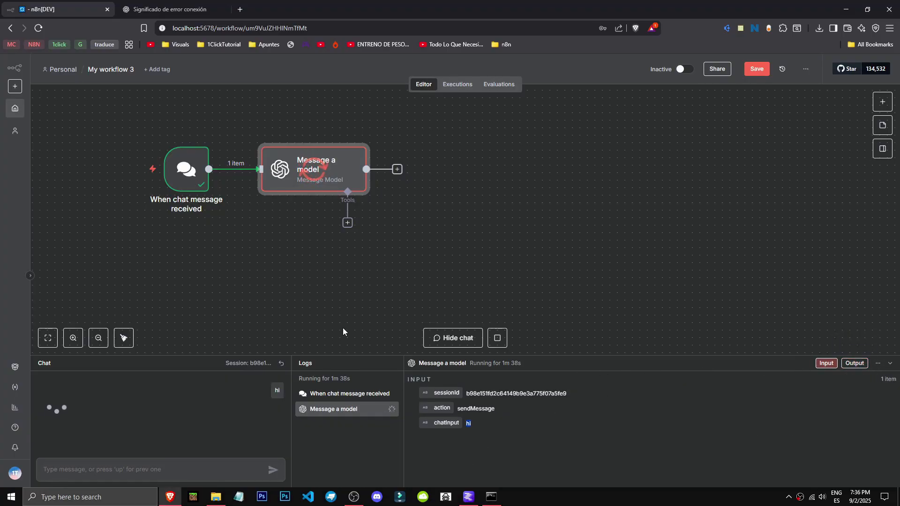
# Step: In Message a model, switch model mode to From list and back to By ID
pyautogui.doubleClick(313, 169)
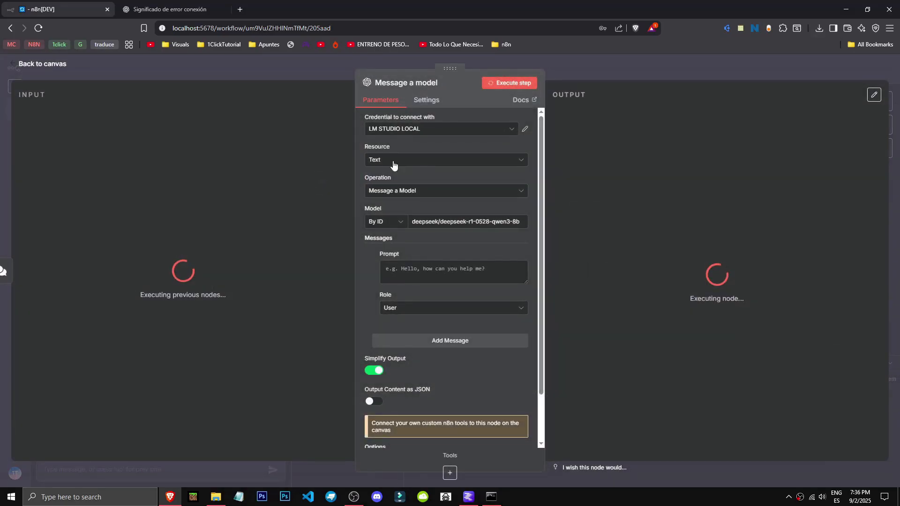
pyautogui.click(384, 222)
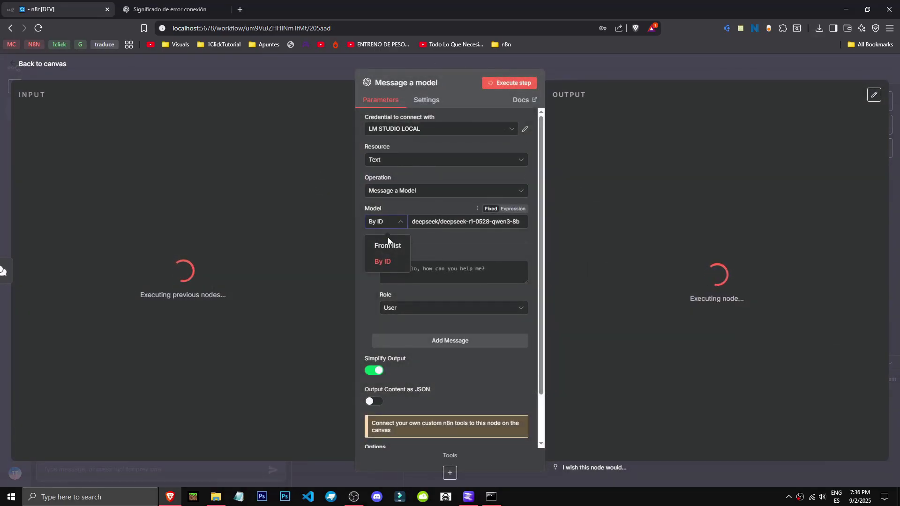
pyautogui.click(388, 245)
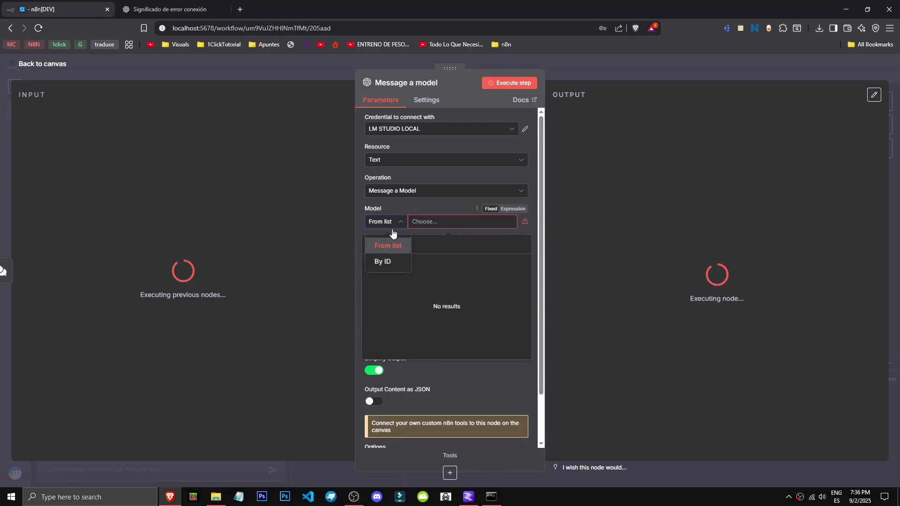
pyautogui.click(383, 261)
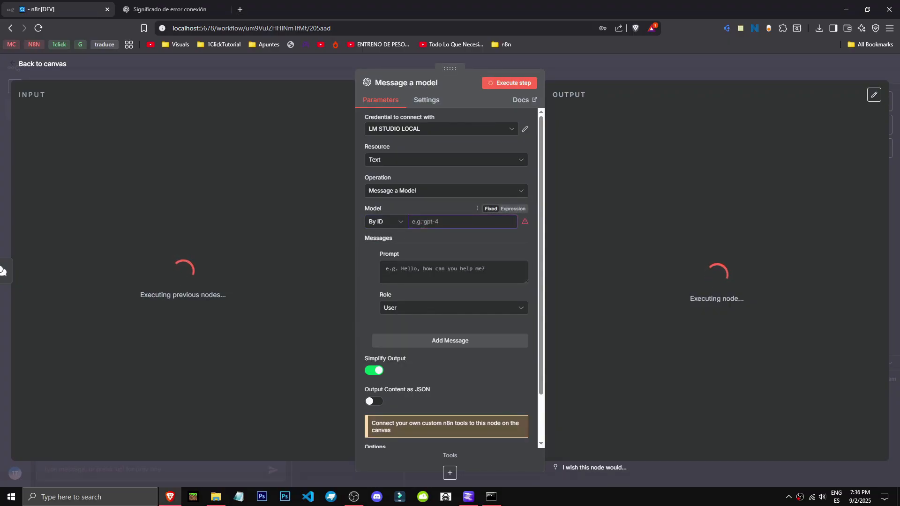
pyautogui.press('alt+tab')
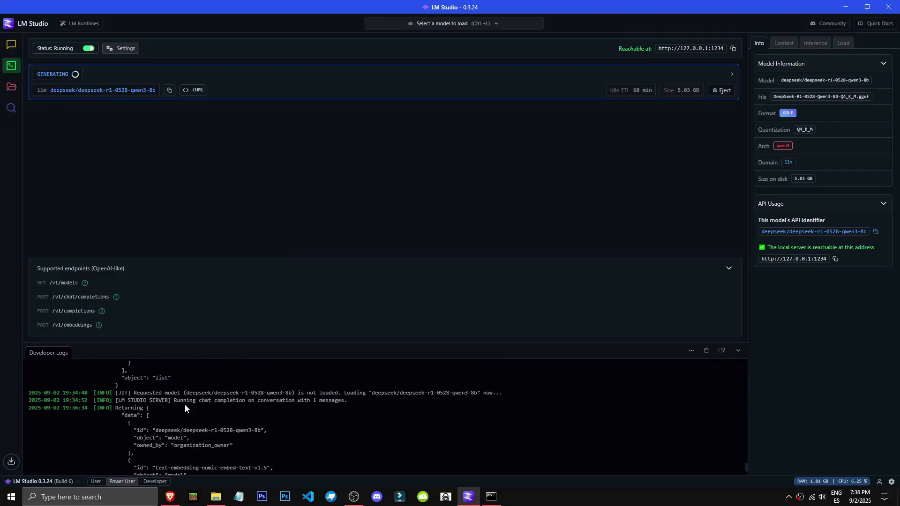
# Step: Scroll LM Studio's developer logs while the deepseek model handles the chat request
pyautogui.scroll(-3)
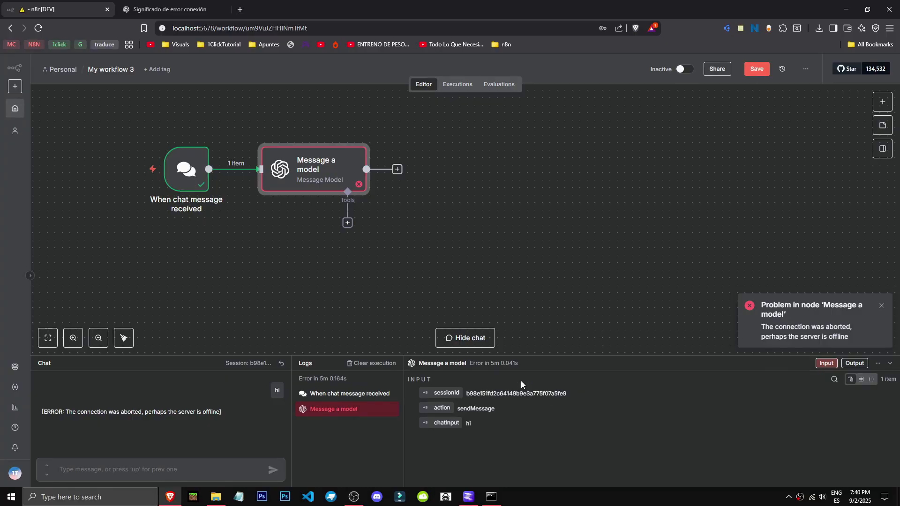
pyautogui.moveTo(675, 400)
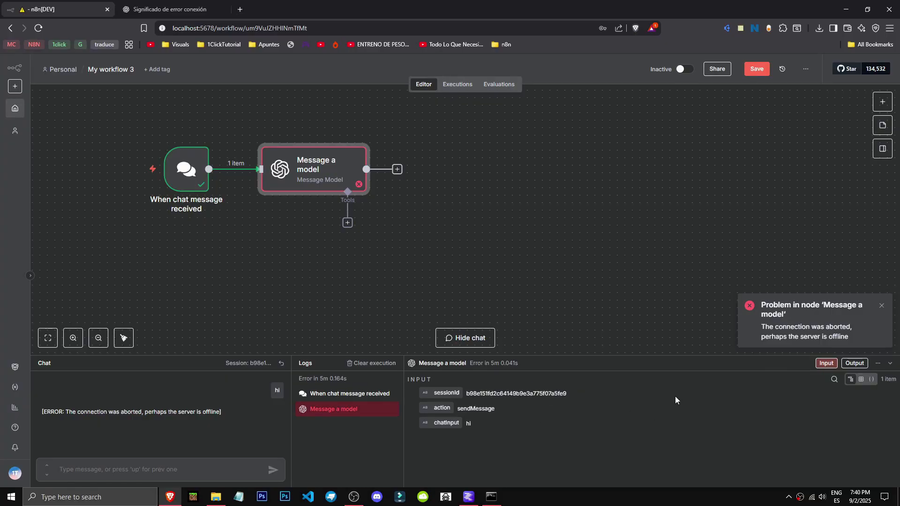